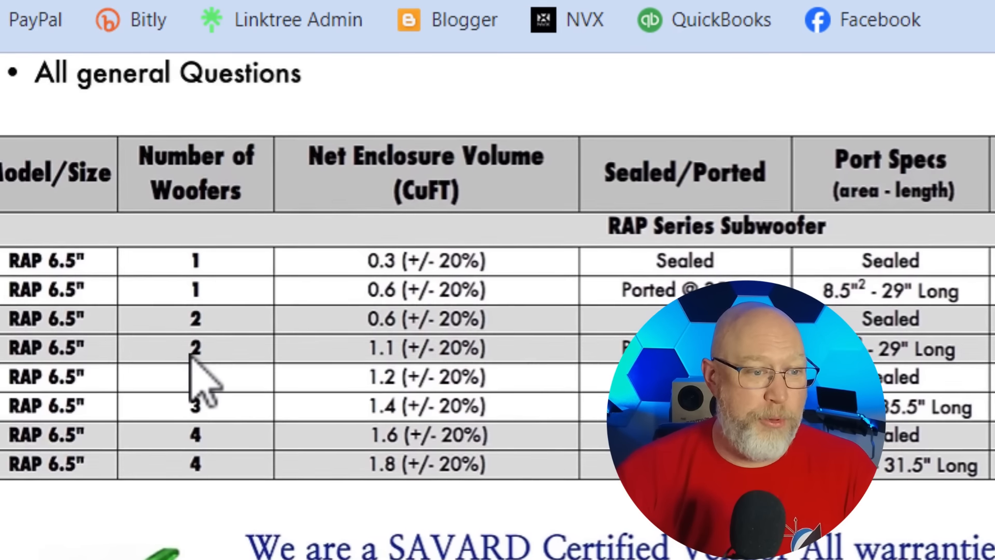
pyautogui.moveTo(431, 375)
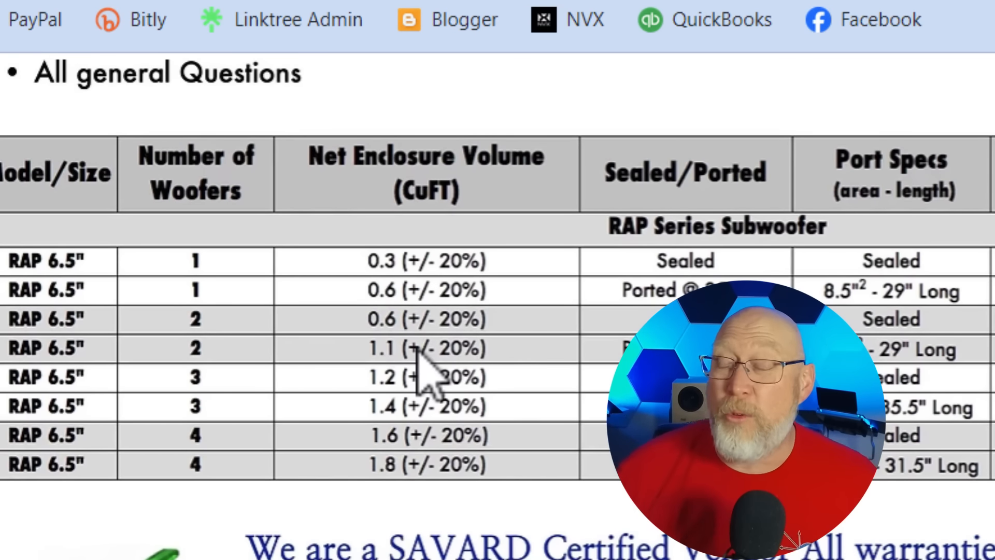
pyautogui.scroll(3)
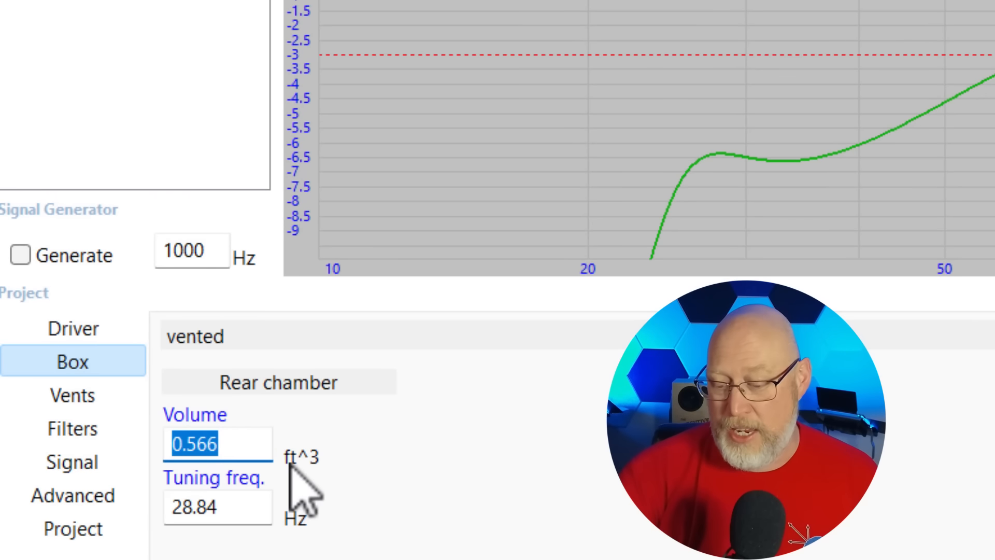
pyautogui.write('1.3')
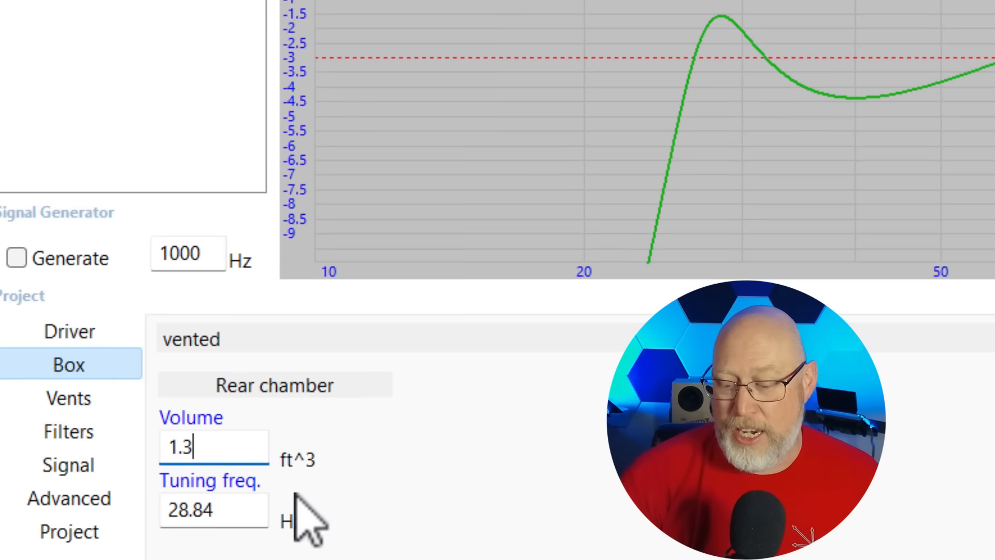
pyautogui.write('70')
pyautogui.click(213, 511)
pyautogui.write('35')
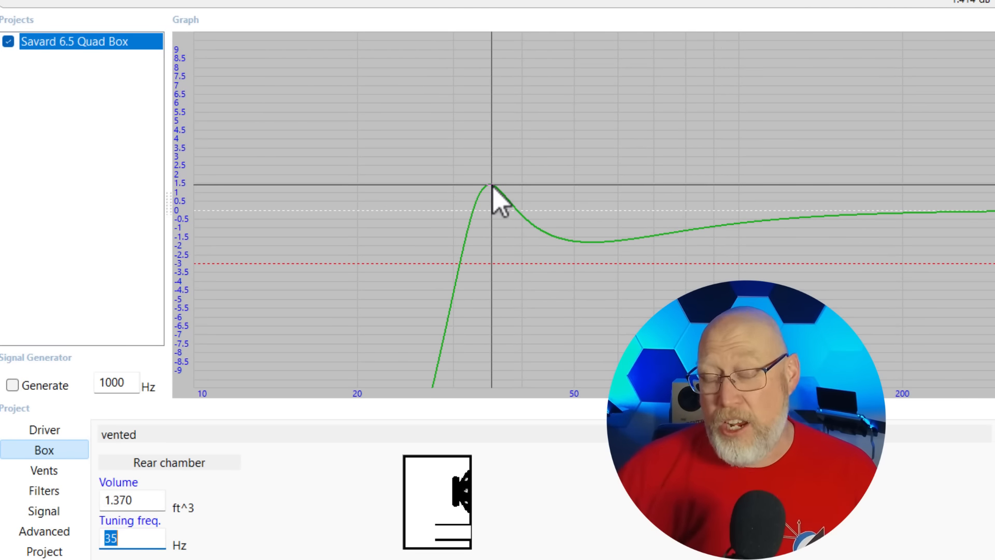
pyautogui.moveTo(863, 298)
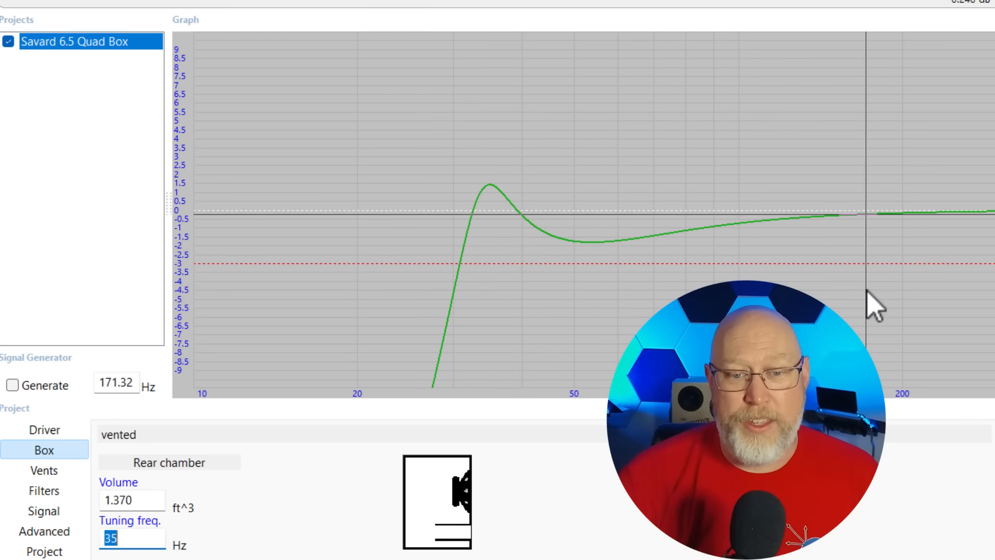